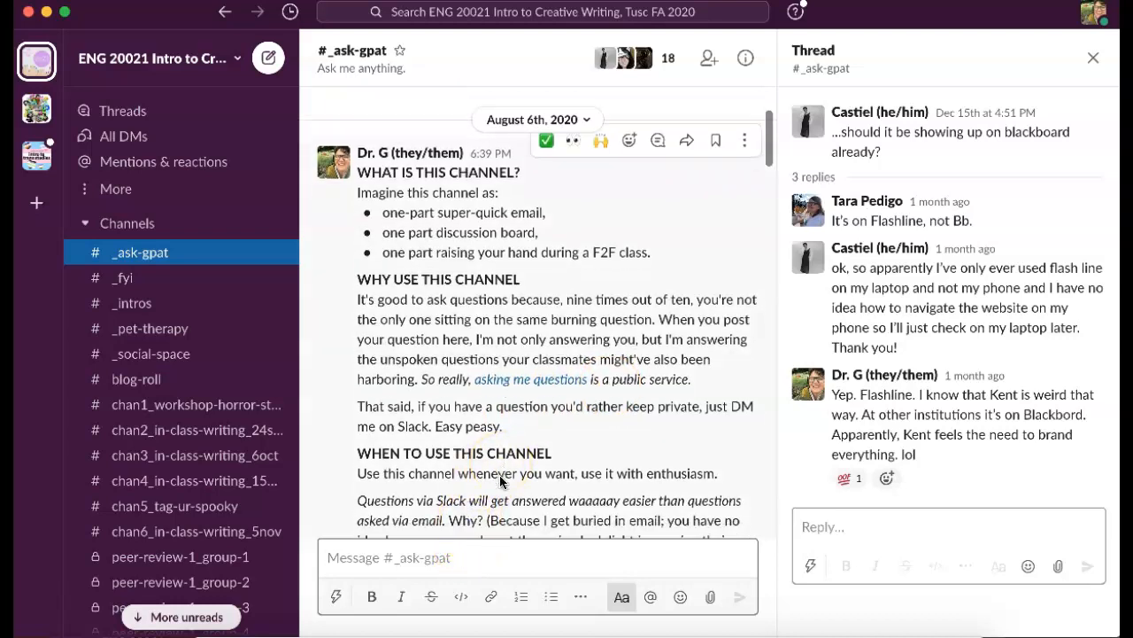
Close the blackboard thread and scroll the channel to the September 14th questions
{"action": "scroll", "scroll_direction": "down", "scroll_amount": 3}
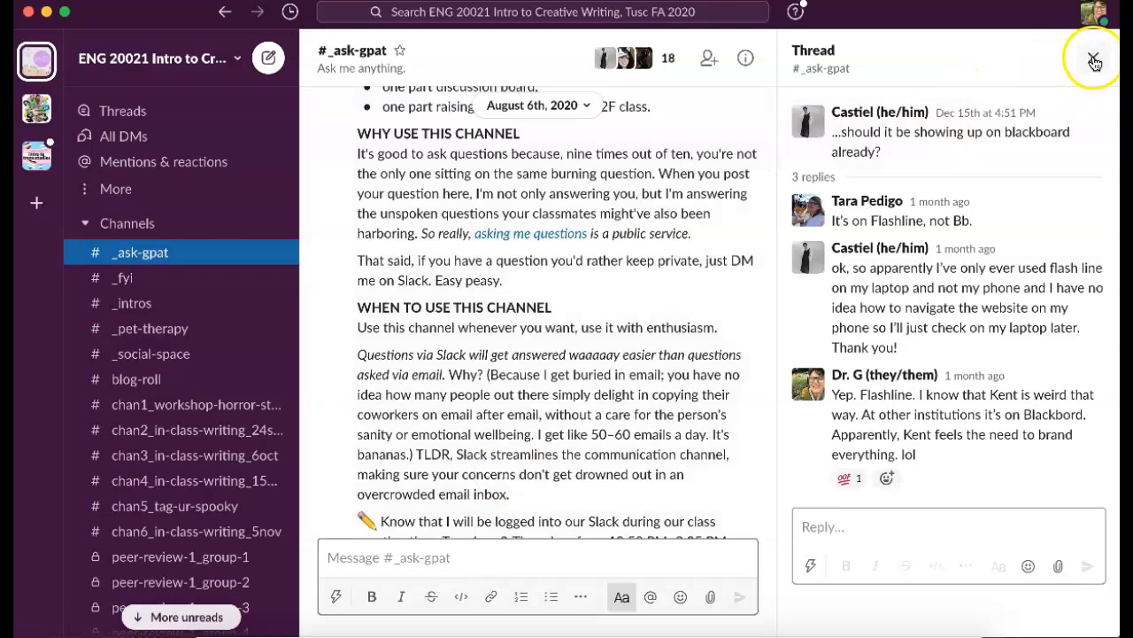
{"action": "left_click", "coordinate": [1096, 58]}
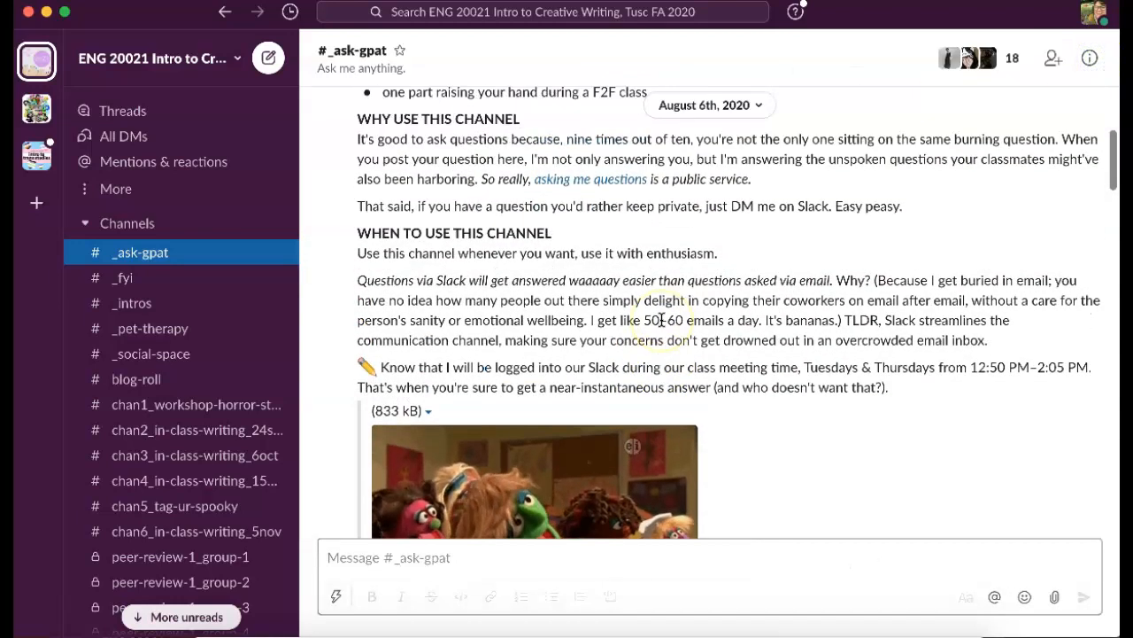
{"action": "scroll", "scroll_direction": "down", "scroll_amount": 3}
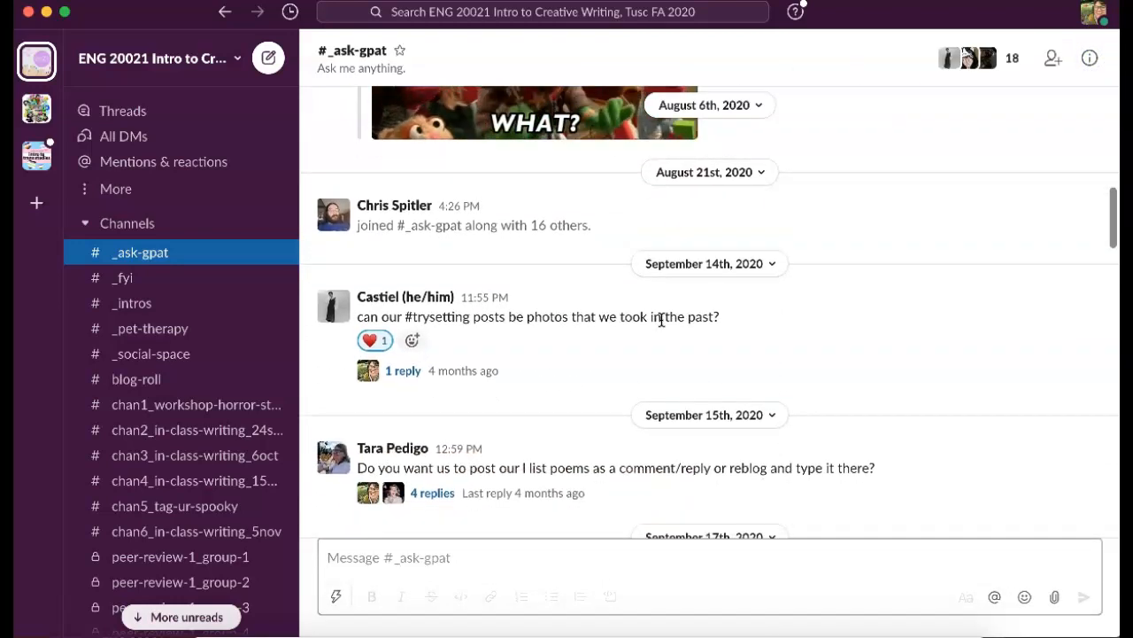
{"action": "scroll", "scroll_direction": "down", "scroll_amount": 3}
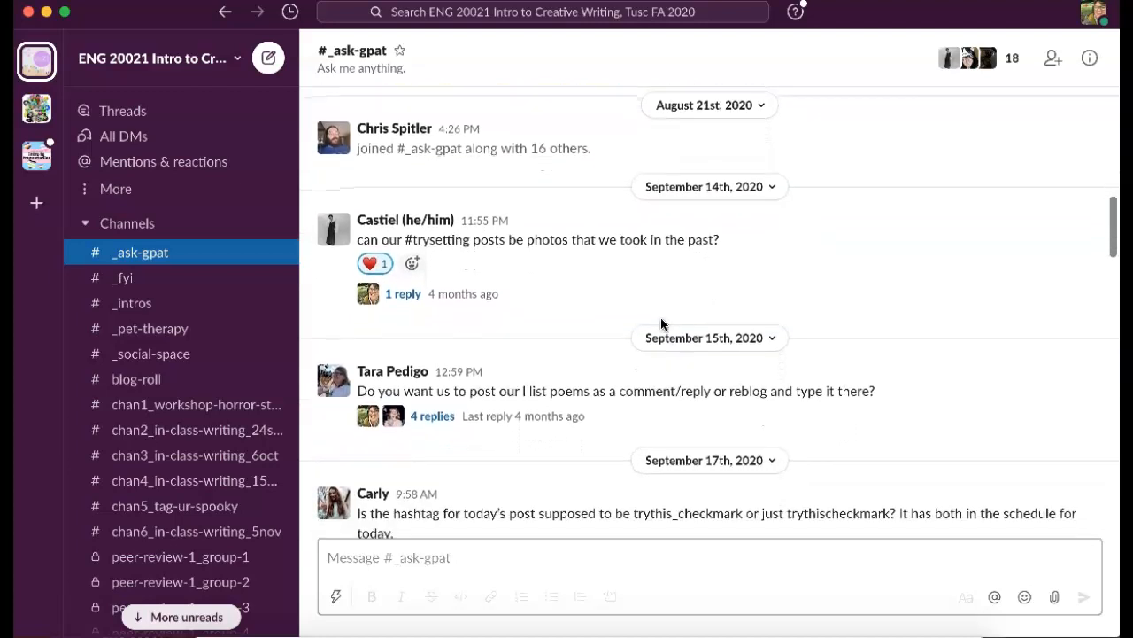
{"action": "mouse_move", "coordinate": [608, 239]}
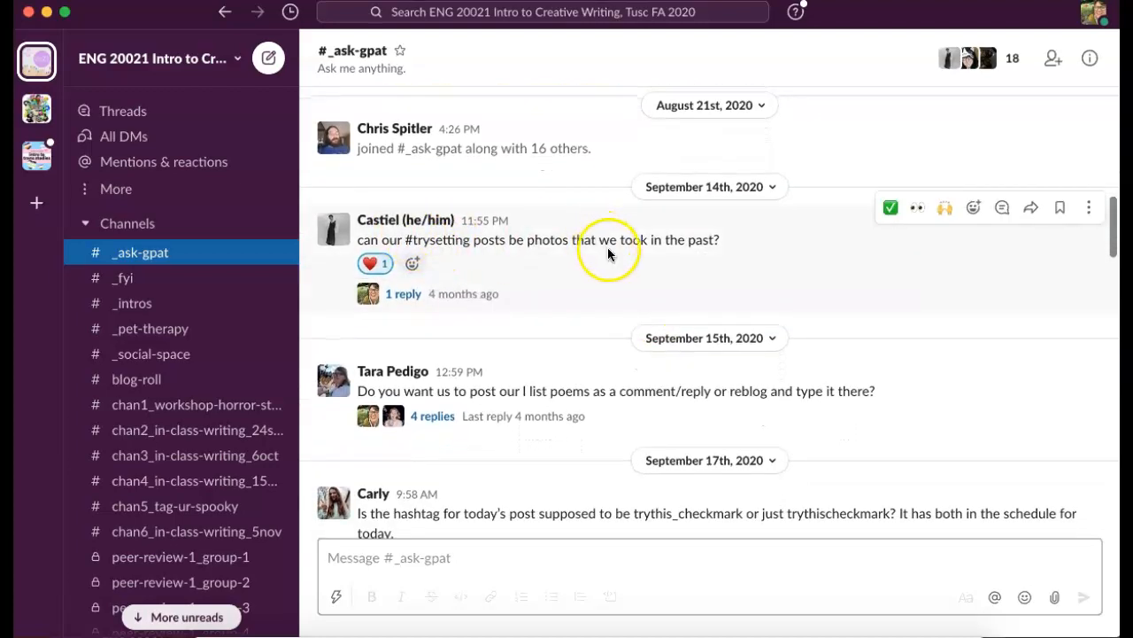
{"action": "mouse_move", "coordinate": [728, 256]}
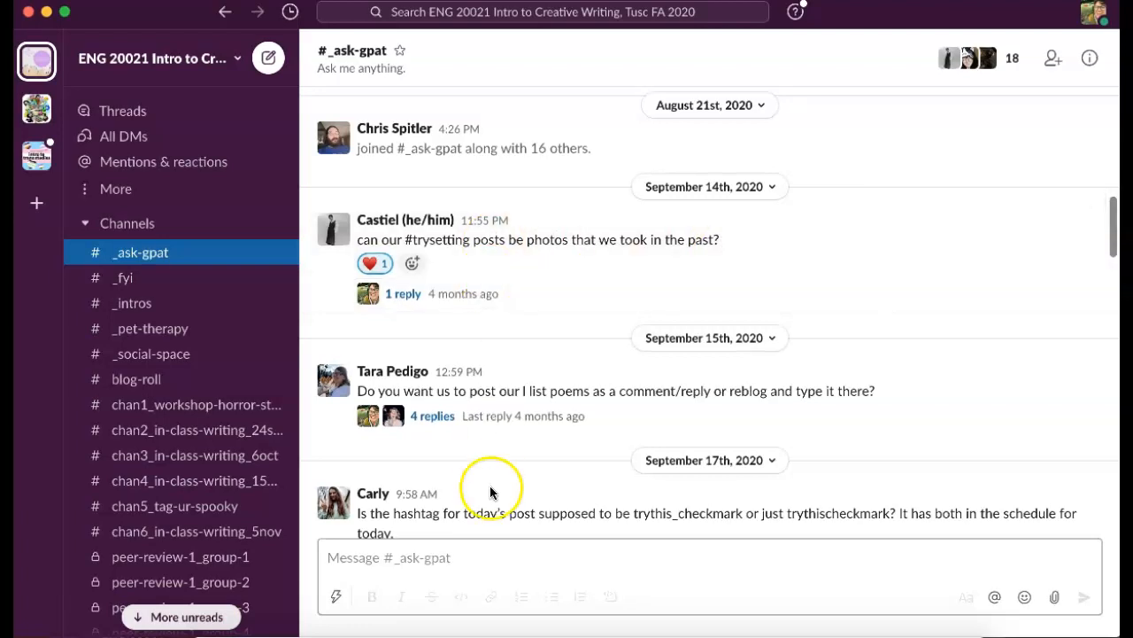
Send 'writing response' as a new message in #_ask-gpat
{"action": "left_click", "coordinate": [468, 556]}
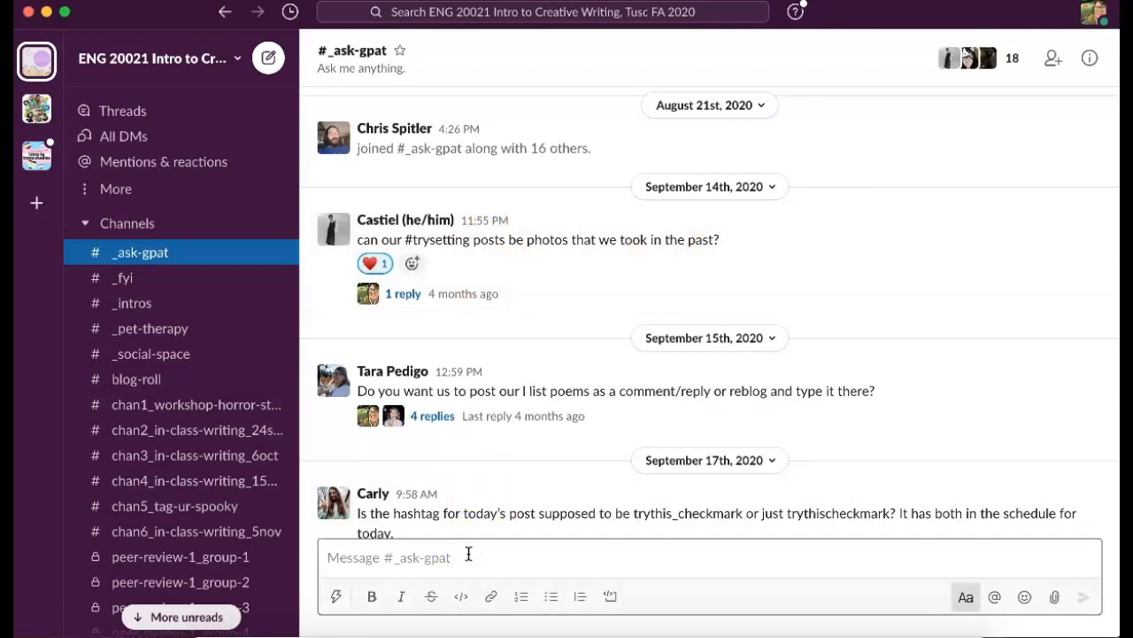
{"action": "type", "text": "writing respons"}
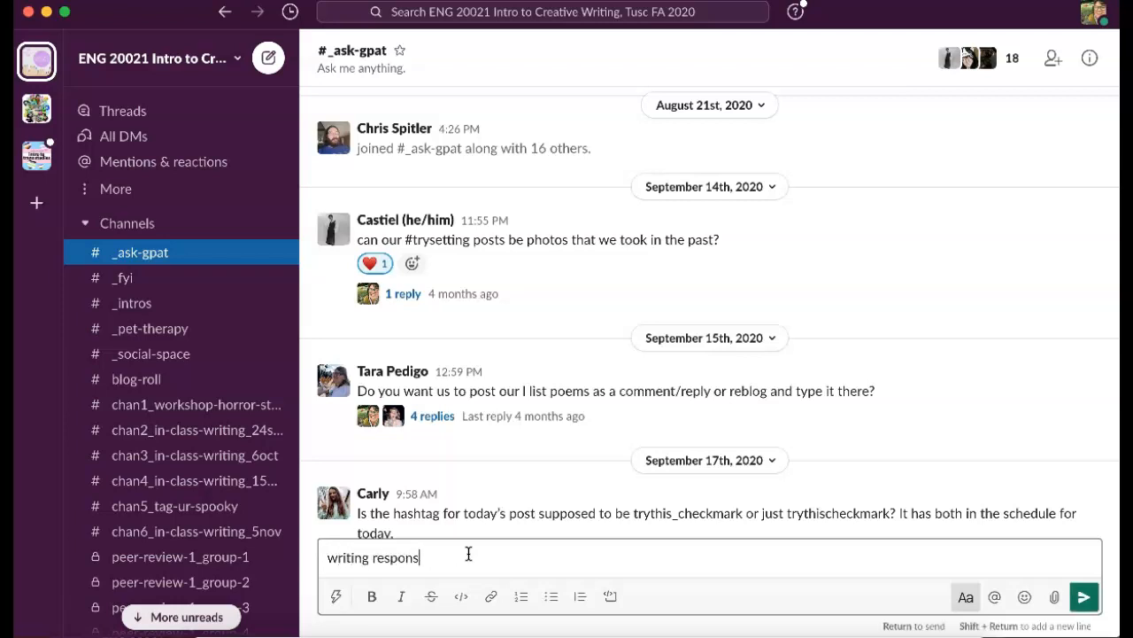
{"action": "left_click", "coordinate": [1084, 596]}
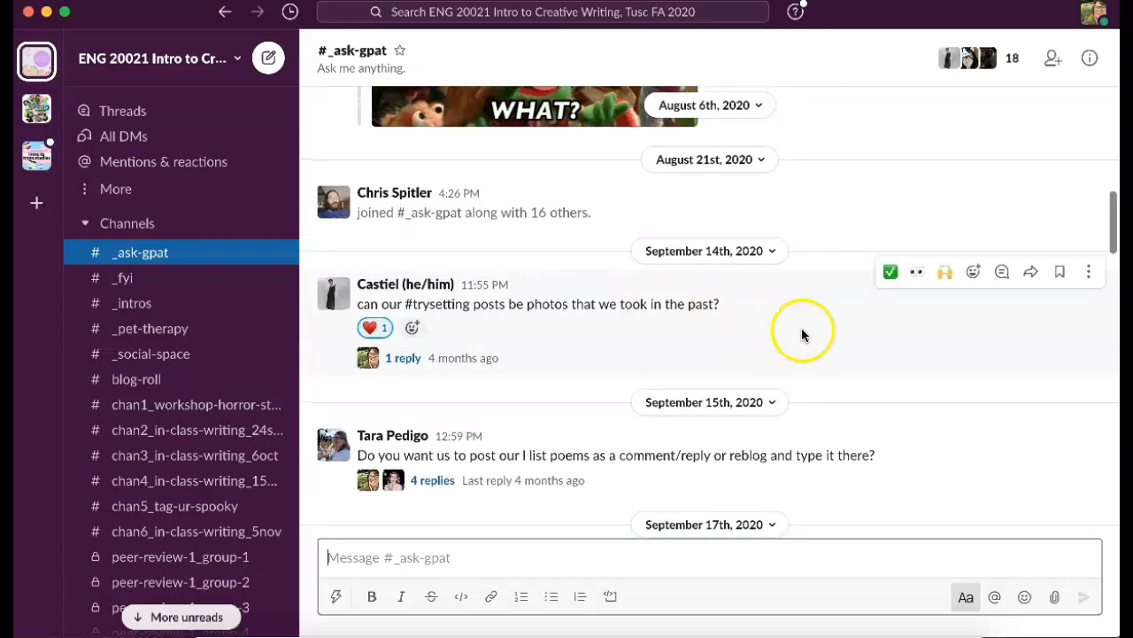
Reply :-) in the thread on the #trysetting older-photos question
{"action": "left_click", "coordinate": [404, 358]}
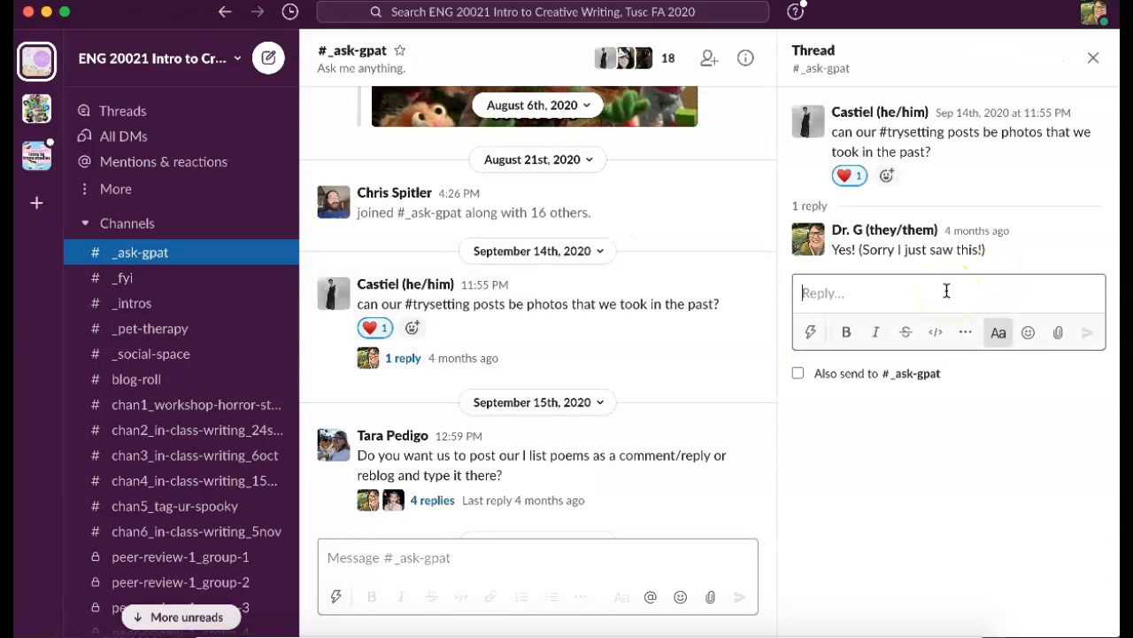
{"action": "type", "text": ":"}
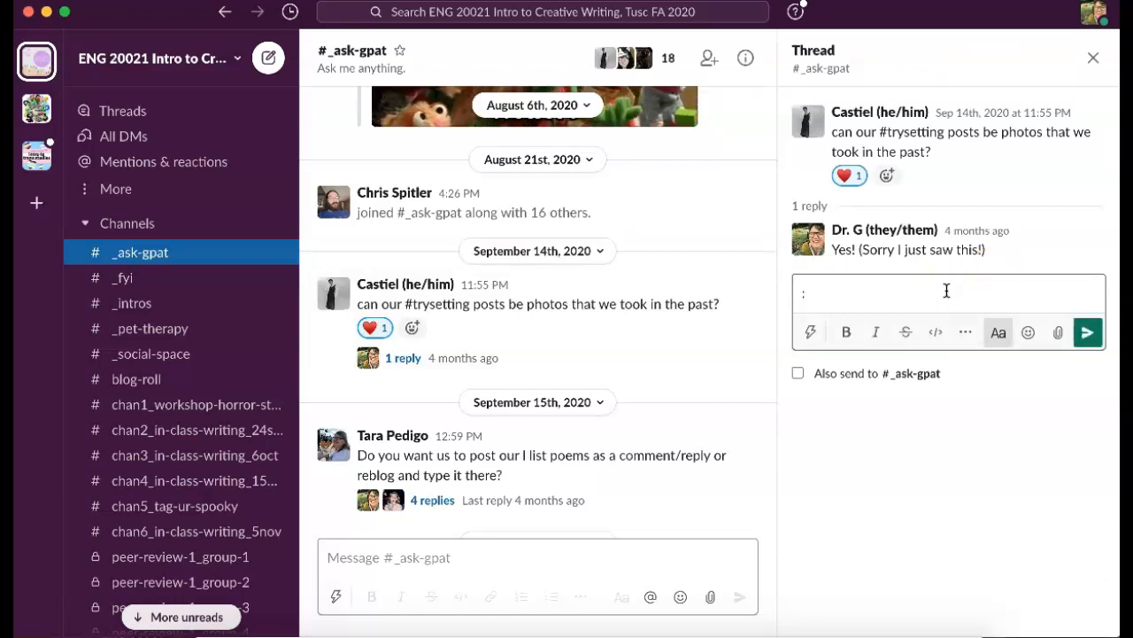
{"action": "type", "text": ":-)"}
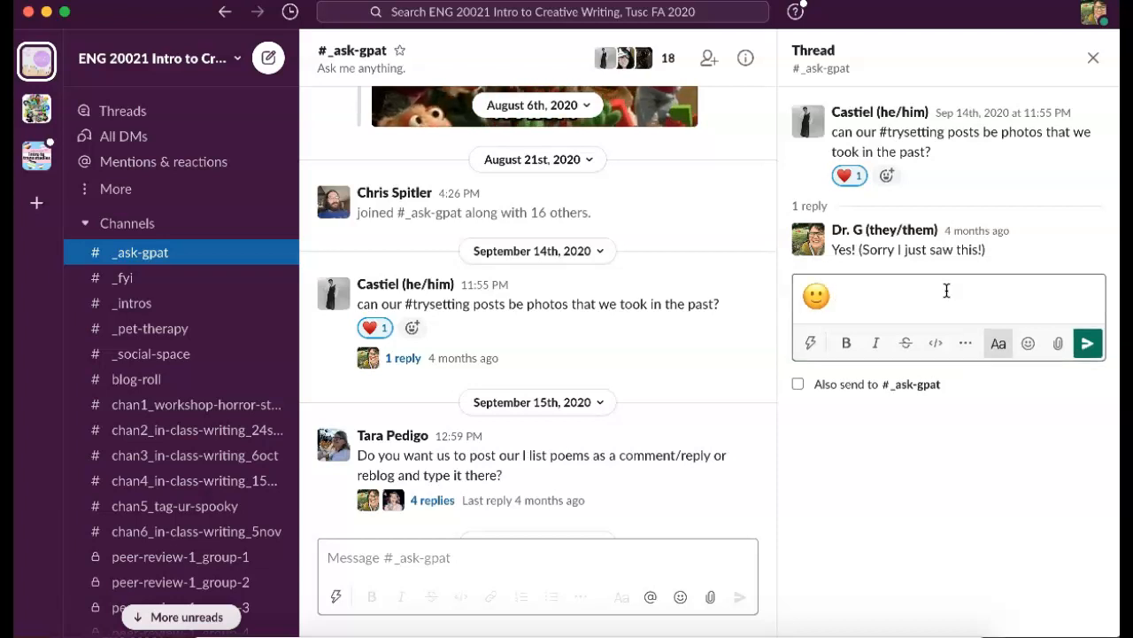
{"action": "left_click", "coordinate": [1088, 343]}
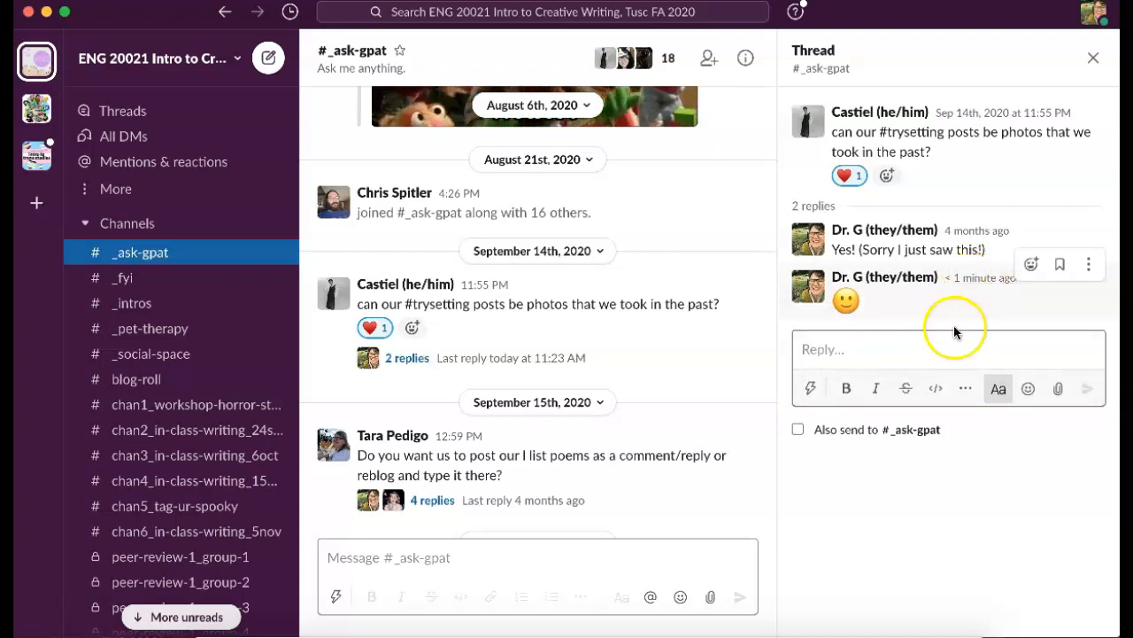
{"action": "mouse_move", "coordinate": [990, 211]}
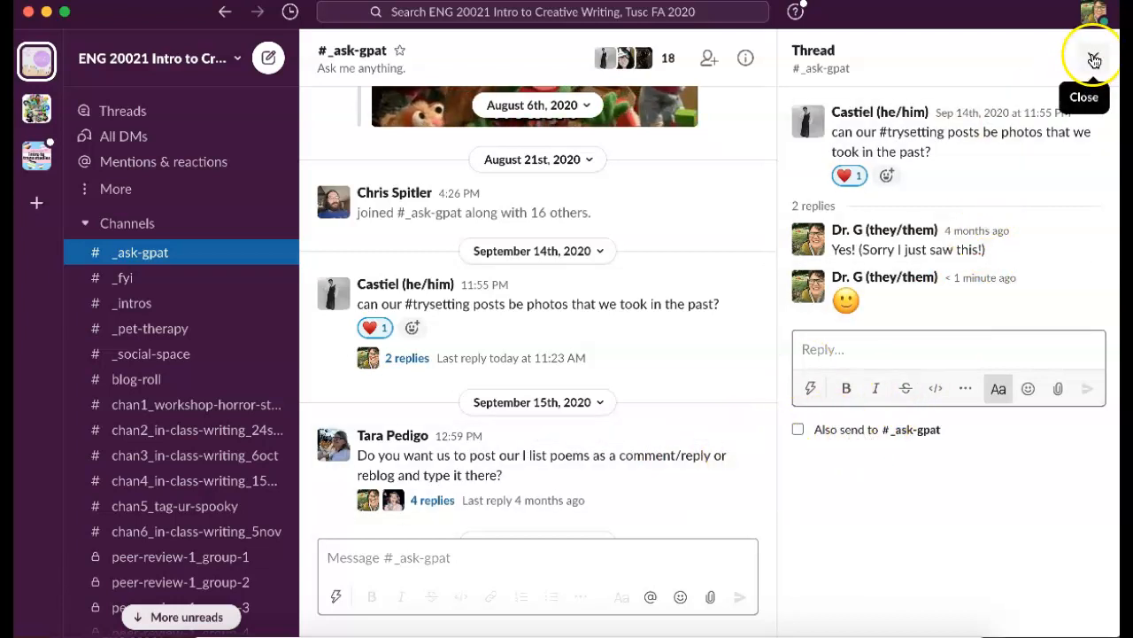
Close the smiley thread and send 'type your message.' to #_ask-gpat
{"action": "left_click", "coordinate": [1093, 59]}
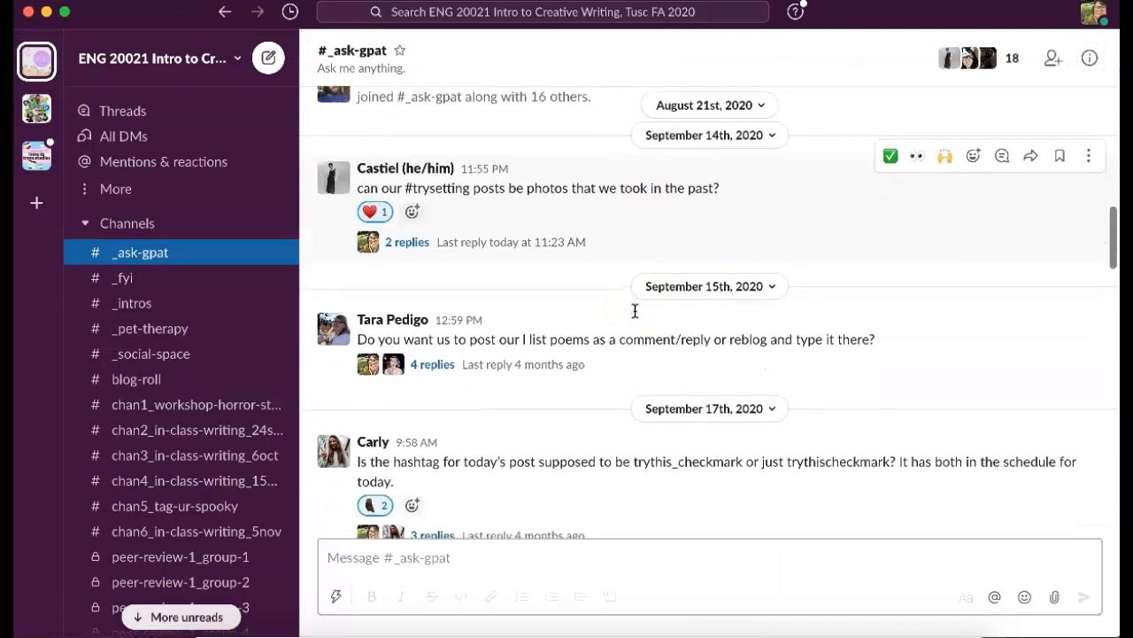
{"action": "left_click", "coordinate": [520, 557]}
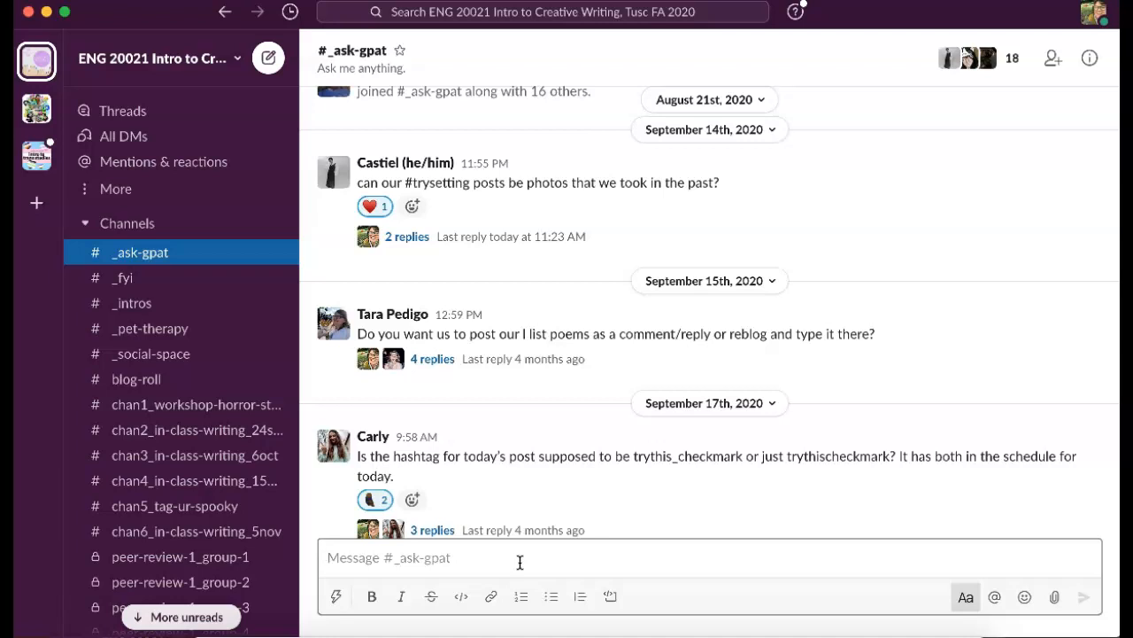
{"action": "type", "text": "type your"}
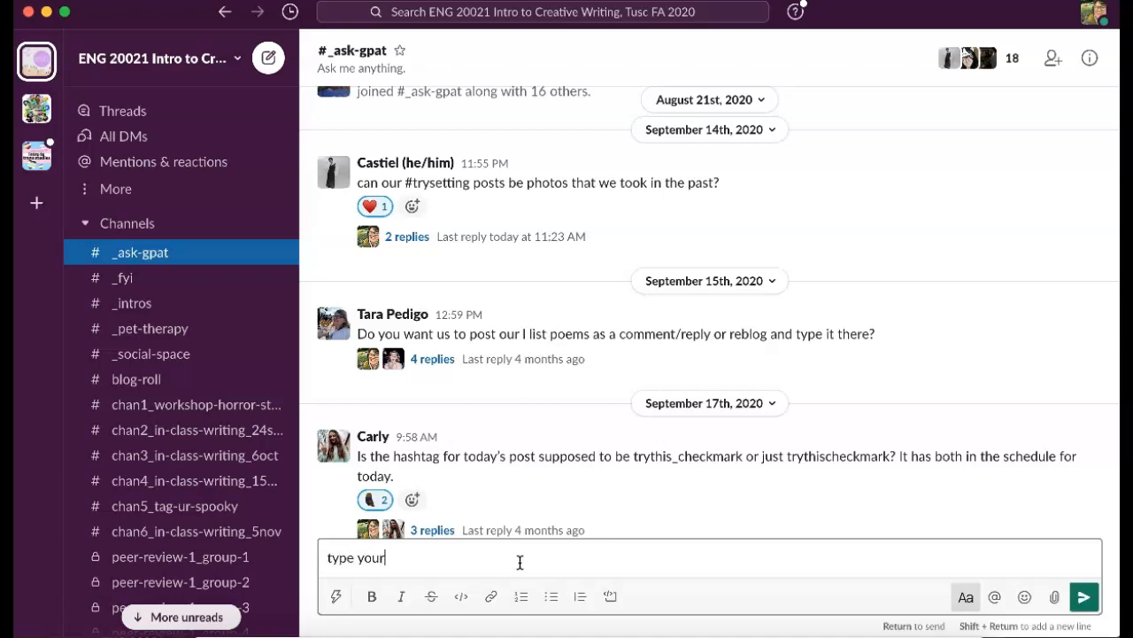
{"action": "type", "text": "messaged"}
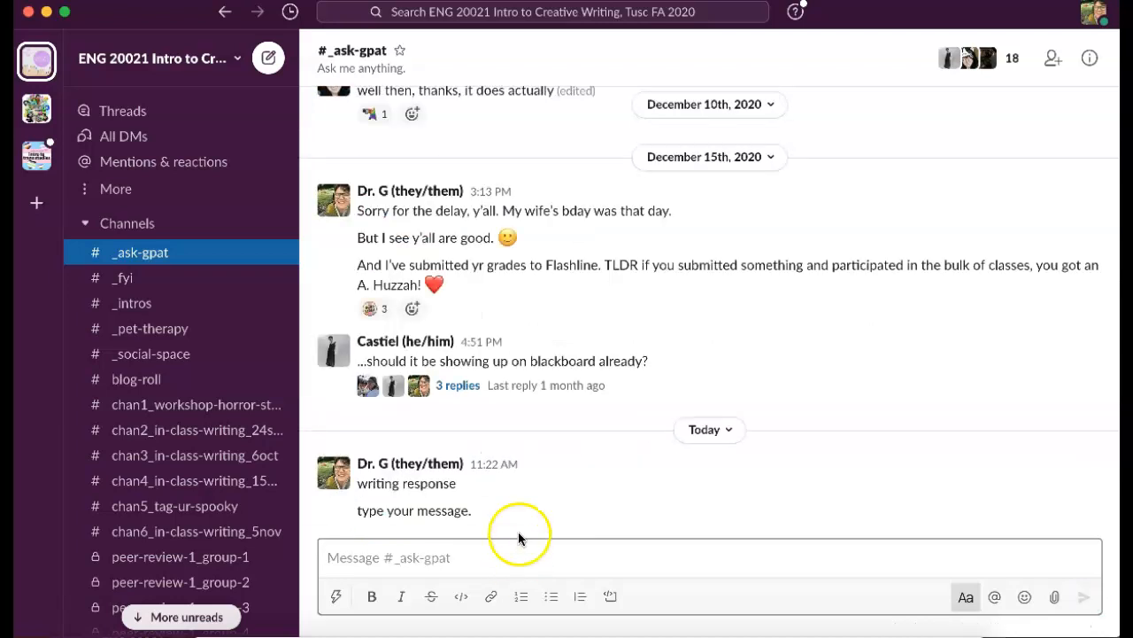
{"action": "mouse_move", "coordinate": [528, 212]}
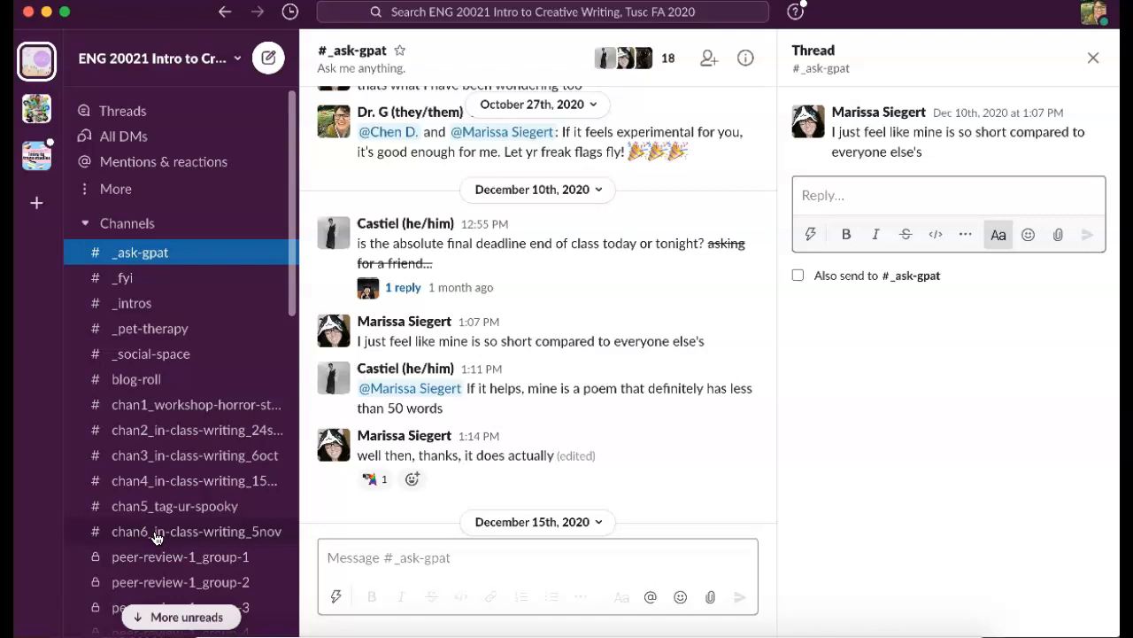
{"action": "mouse_move", "coordinate": [157, 538]}
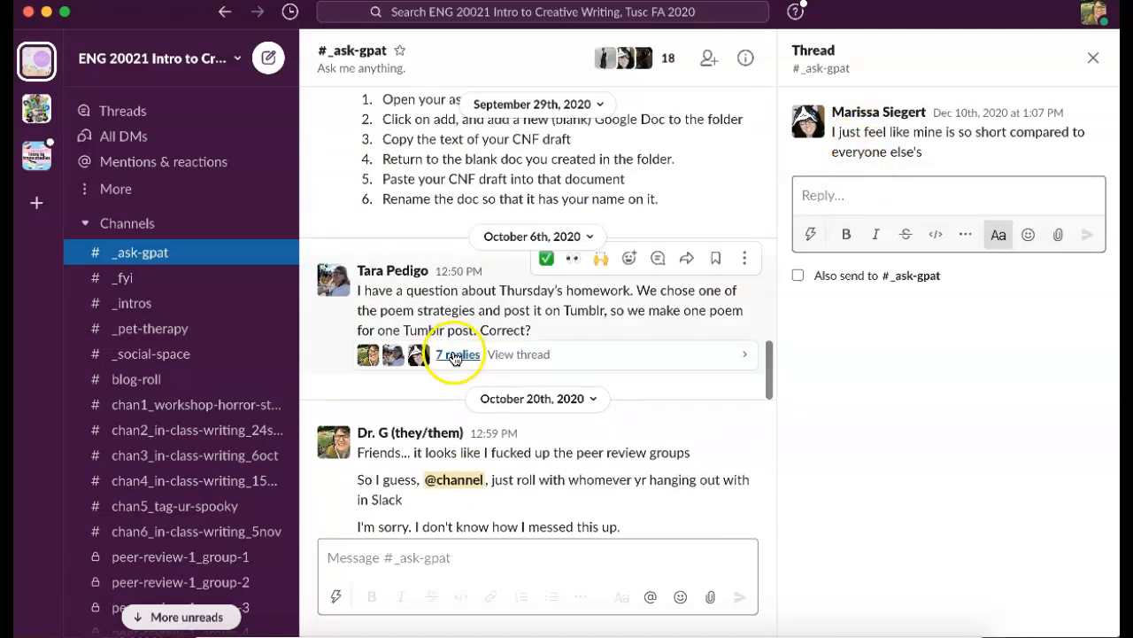
{"action": "left_click", "coordinate": [458, 354]}
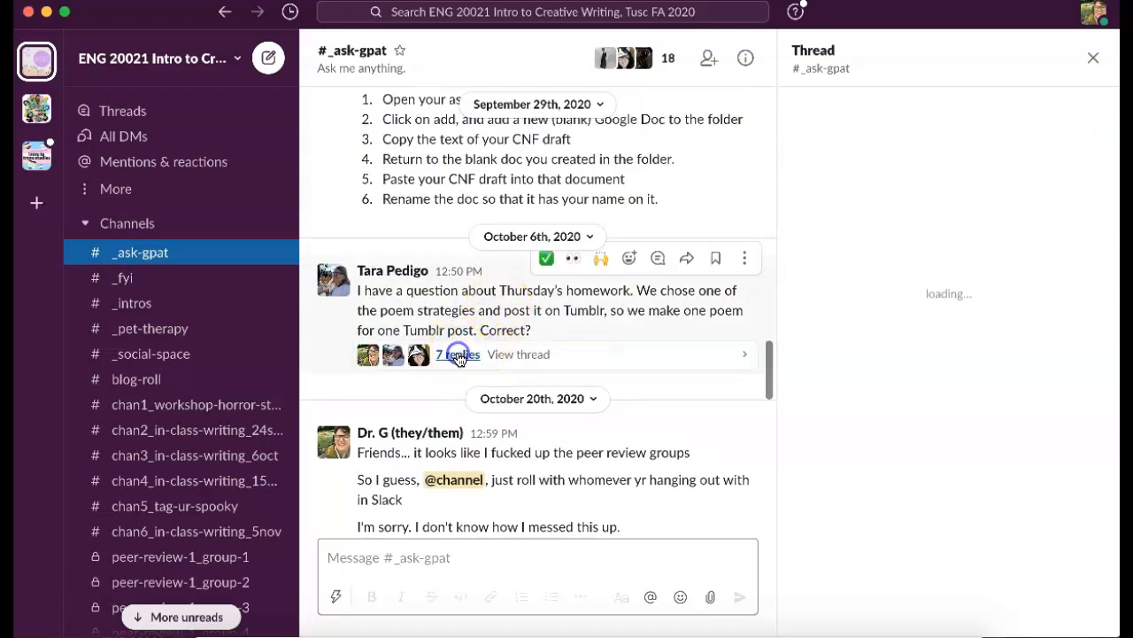
{"action": "left_click", "coordinate": [458, 354]}
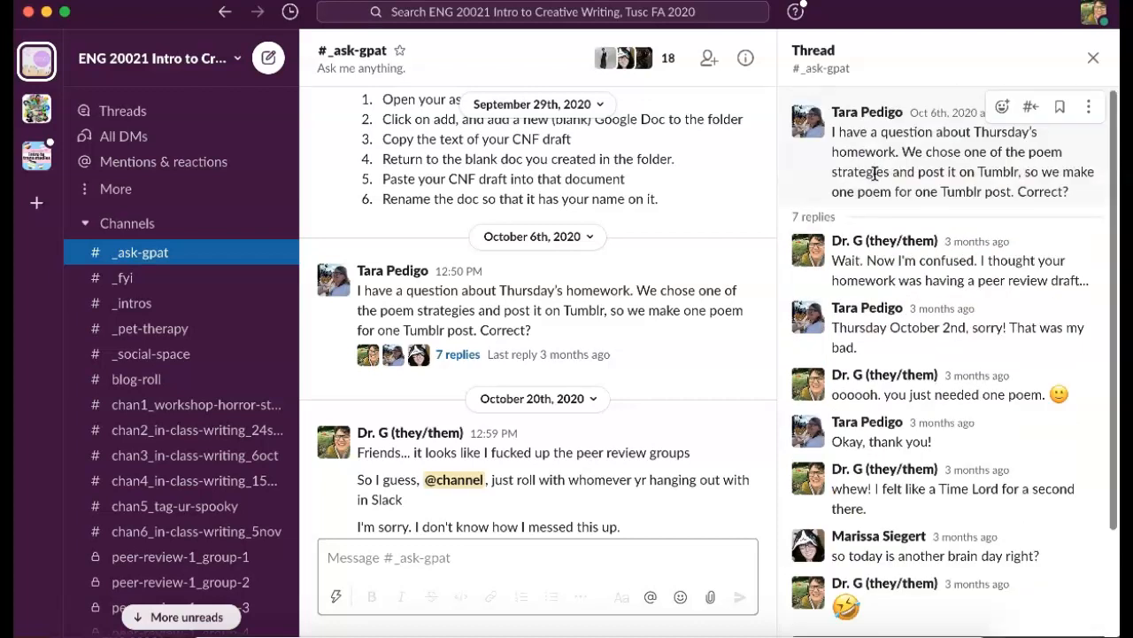
{"action": "scroll", "scroll_direction": "down", "scroll_amount": 3}
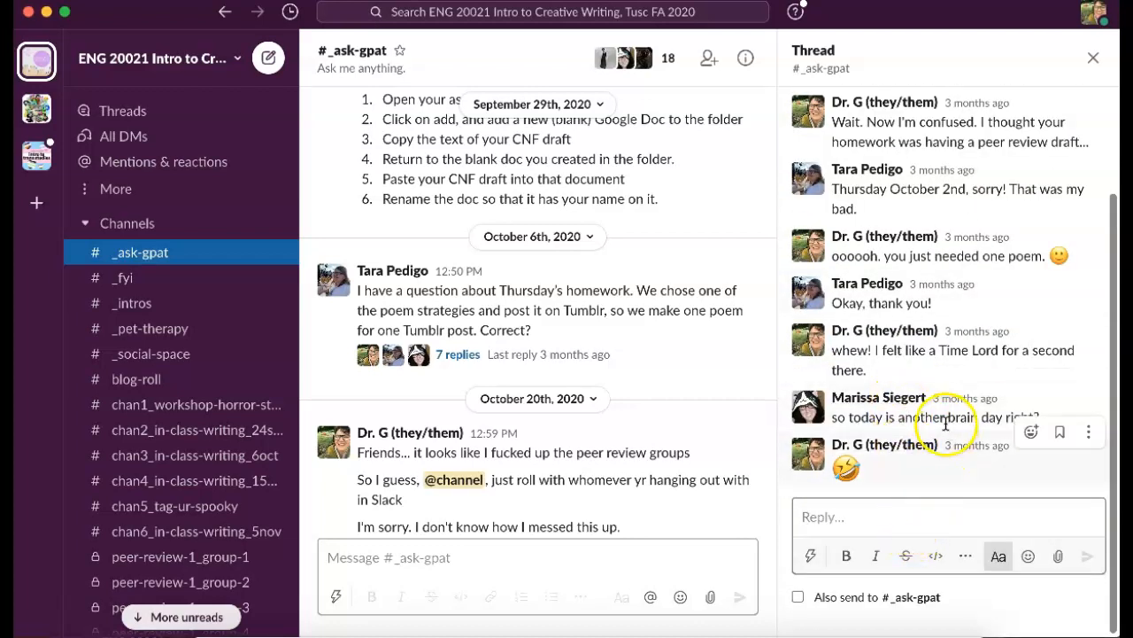
{"action": "type", "text": "@"}
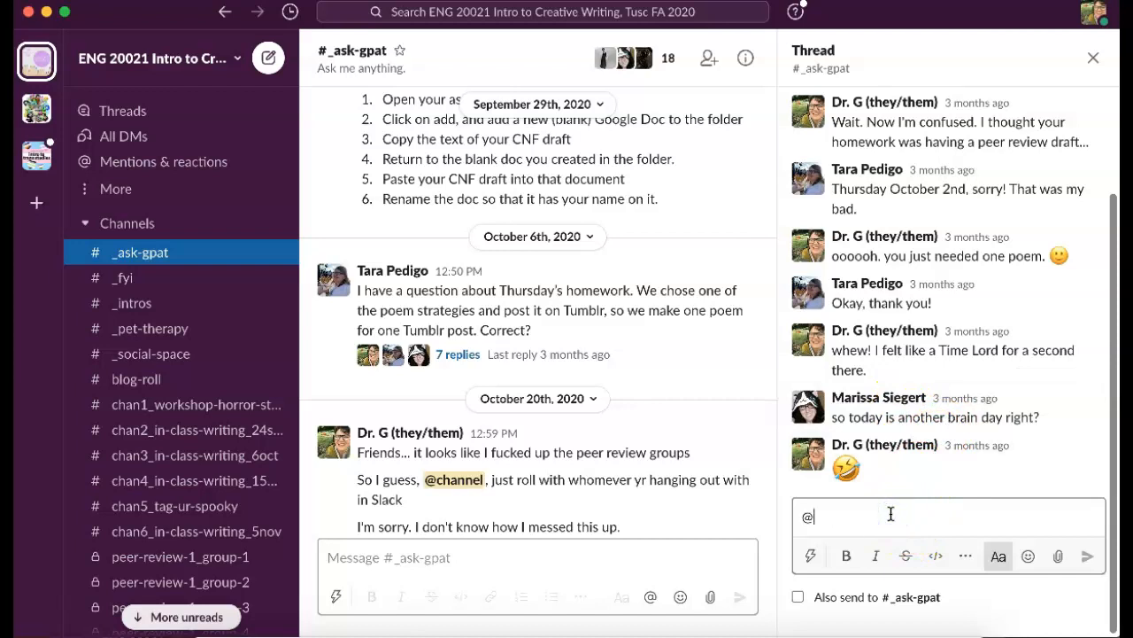
{"action": "type", "text": "ma"}
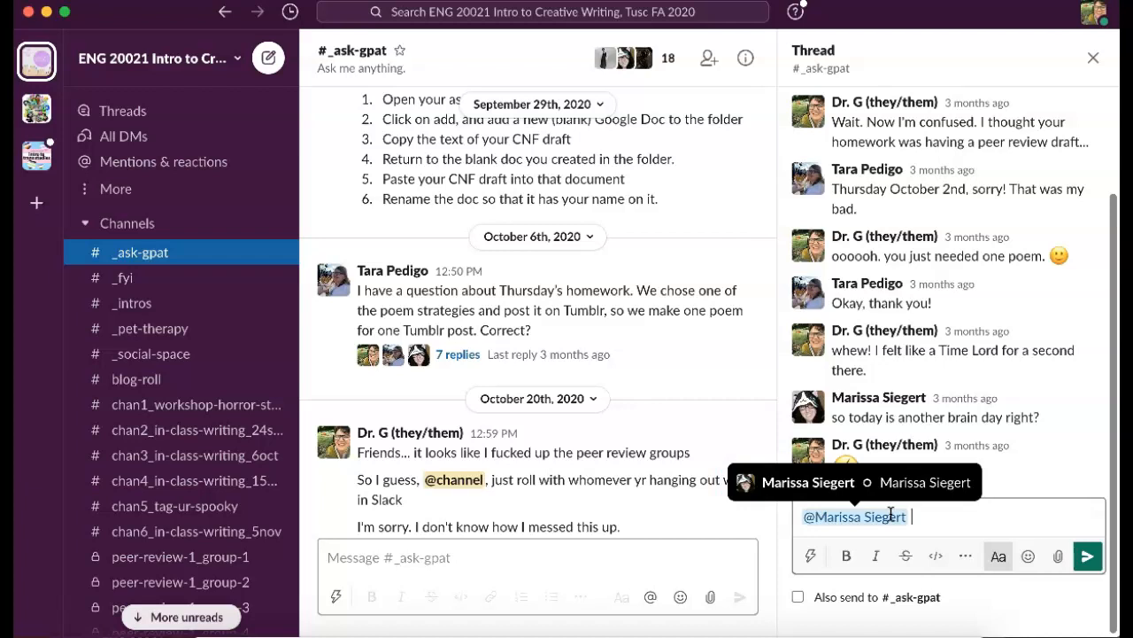
{"action": "type", "text": ": mess"}
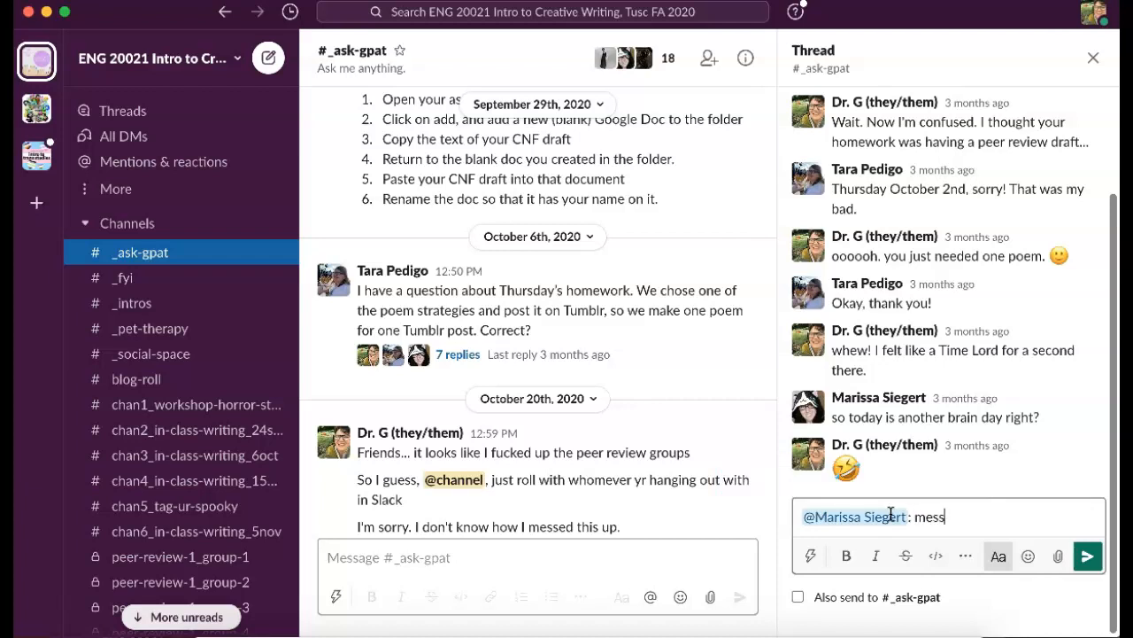
{"action": "type", "text": "message here"}
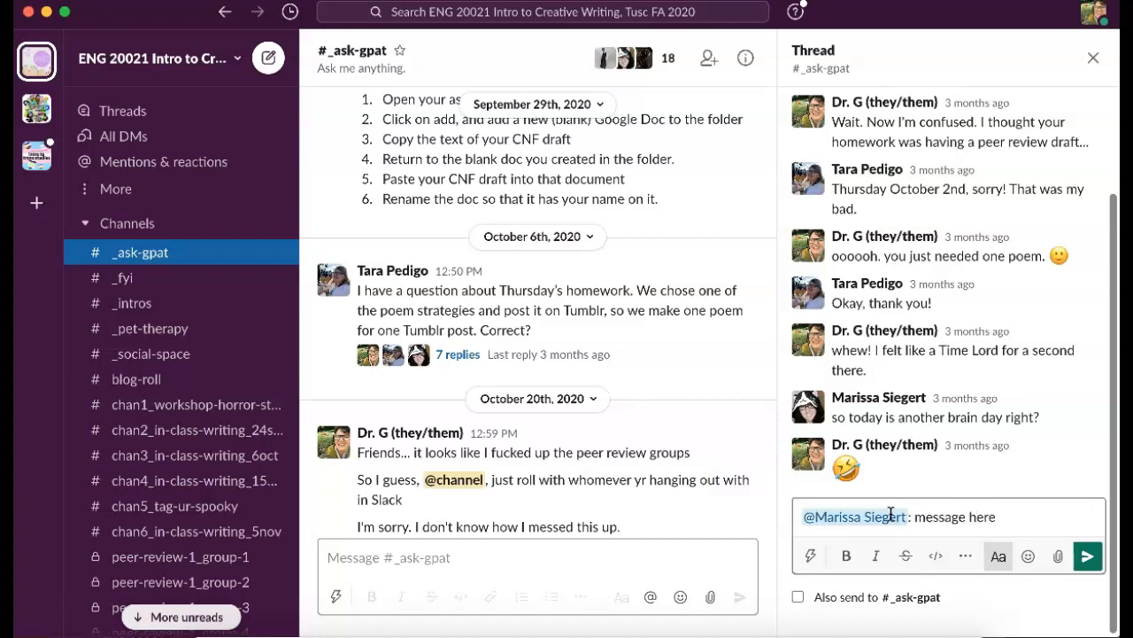
{"action": "left_click", "coordinate": [1088, 557]}
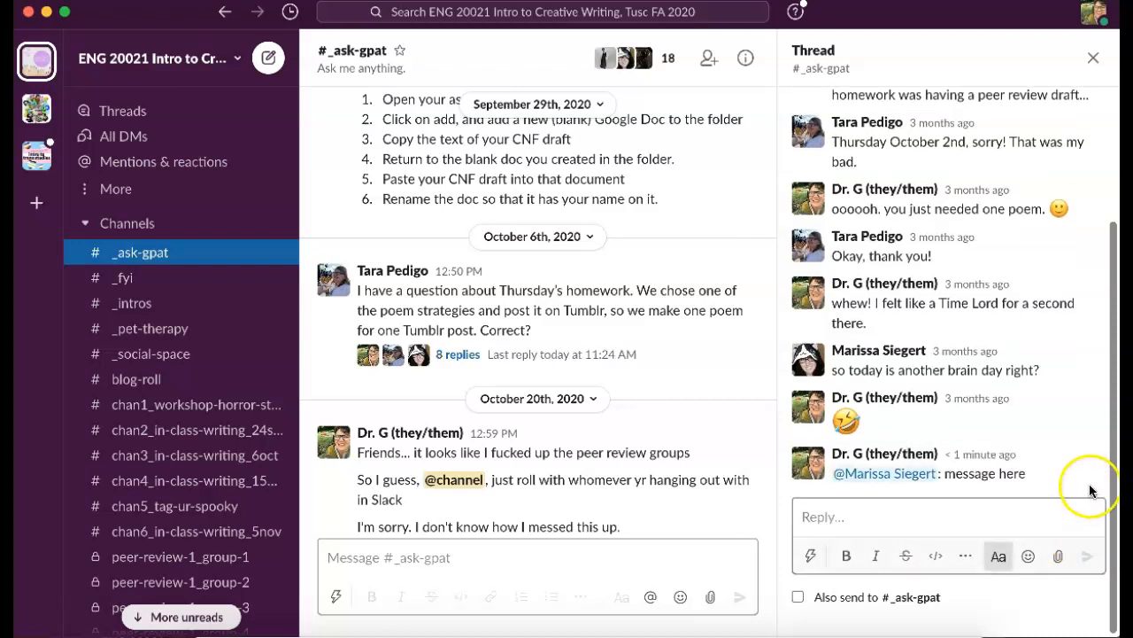
{"action": "mouse_move", "coordinate": [1065, 465]}
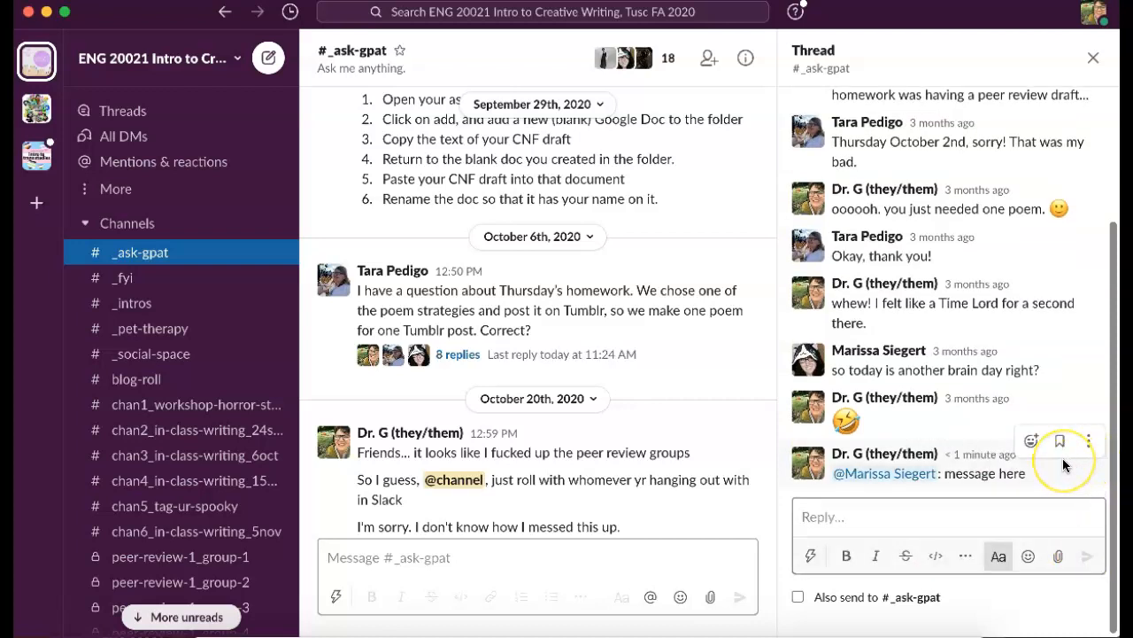